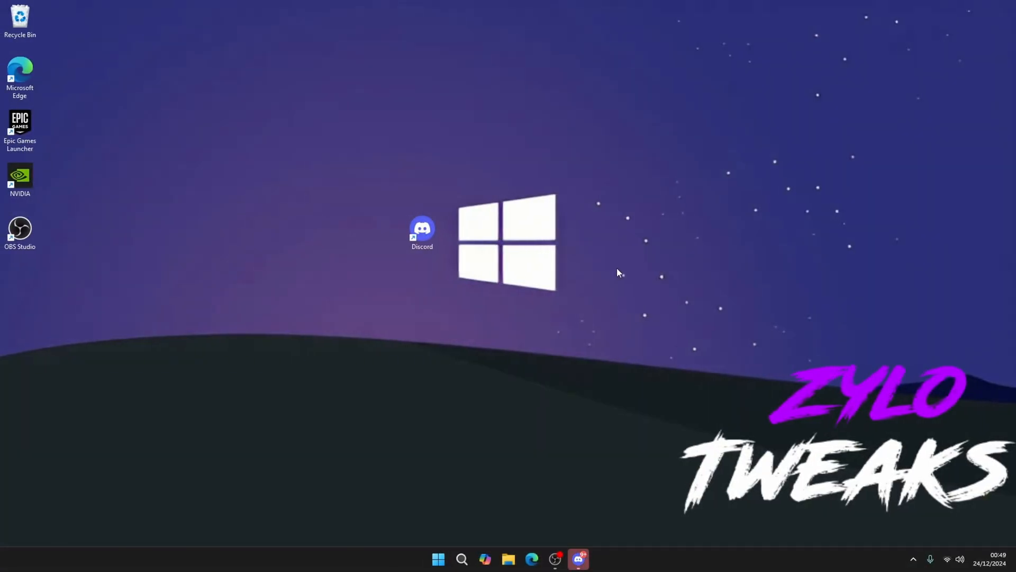
Step: Launch Discord from the taskbar to the Zylo Tweaks announcements channel
left_click(531, 559)
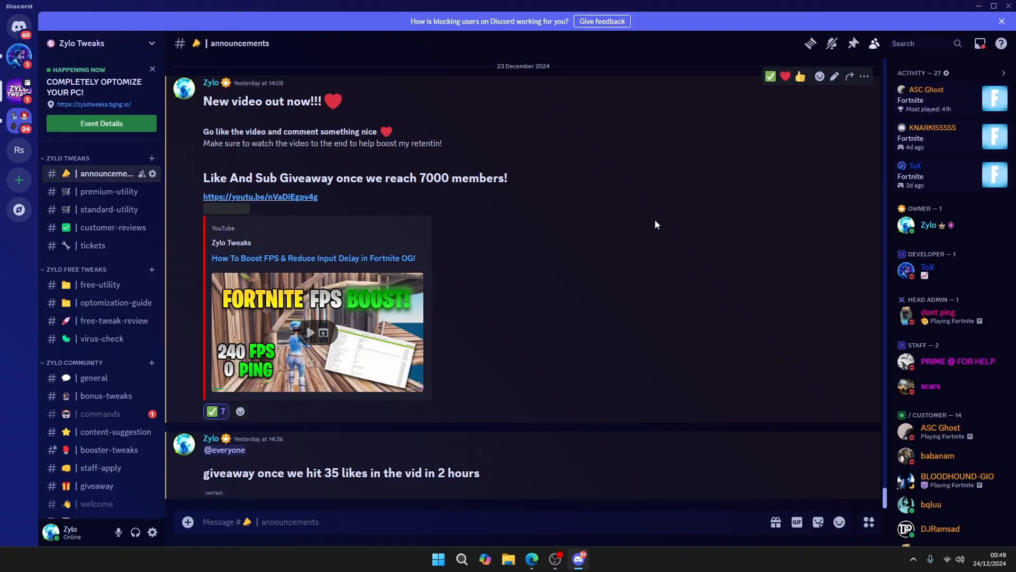
mouse_move(107, 303)
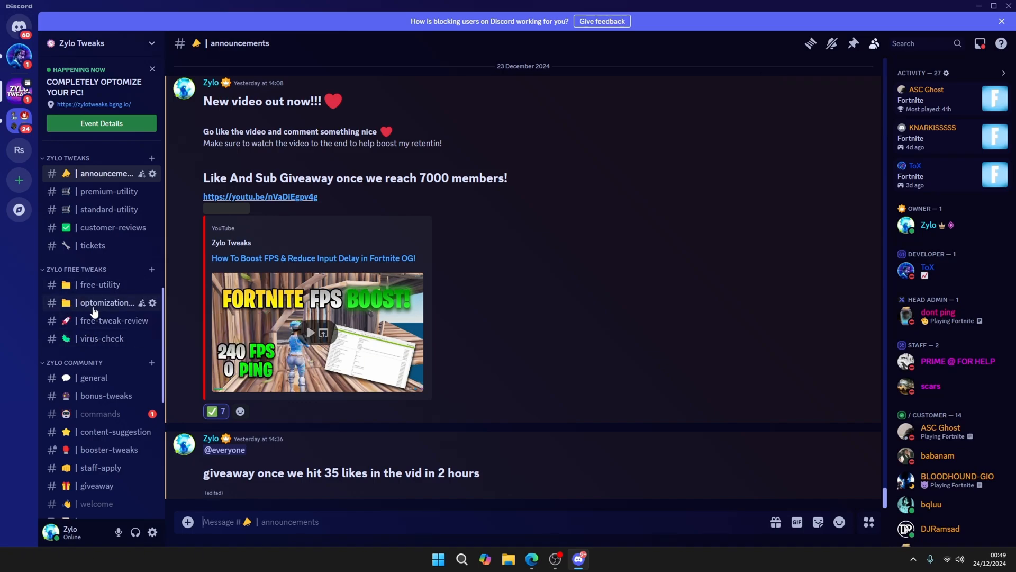
Step: Download Fps Boost Pack.zip from the optomization-guide channel, confirming past the warning
left_click(107, 303)
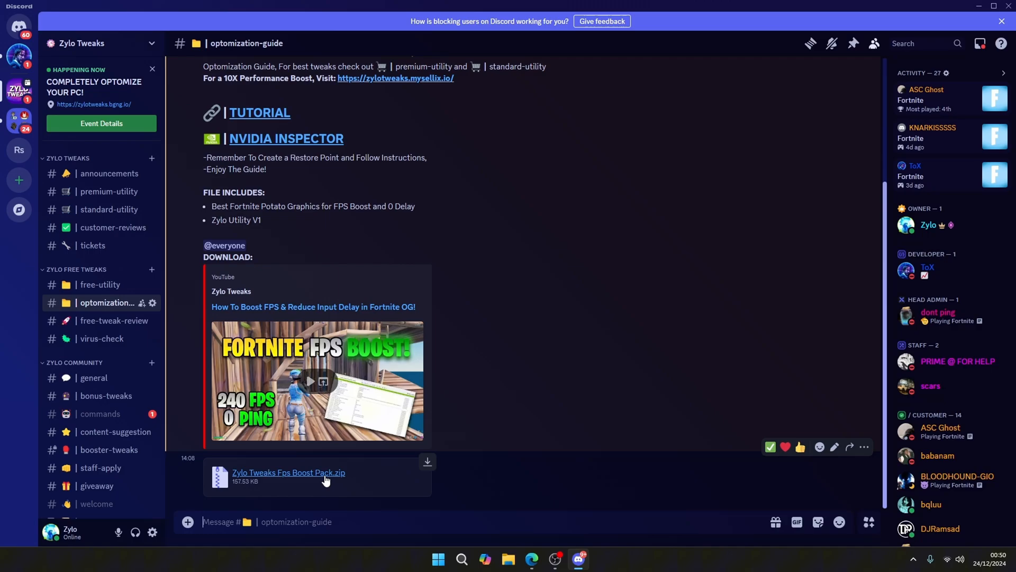
left_click(289, 472)
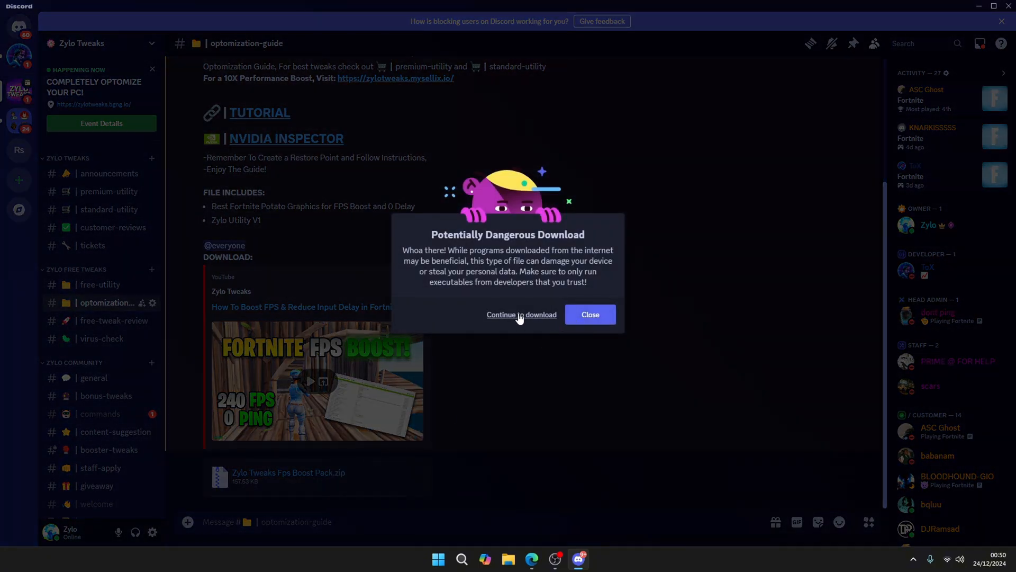
left_click(521, 314)
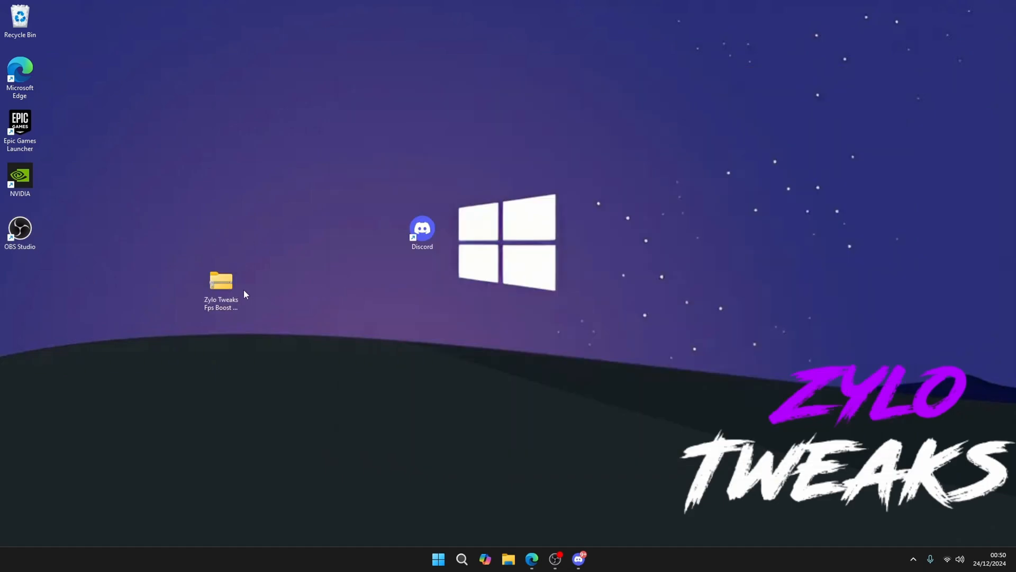
Step: Extract the Fps Boost Pack zip and select ZyloTweaksV1 in the extracted folder
right_click(221, 285)
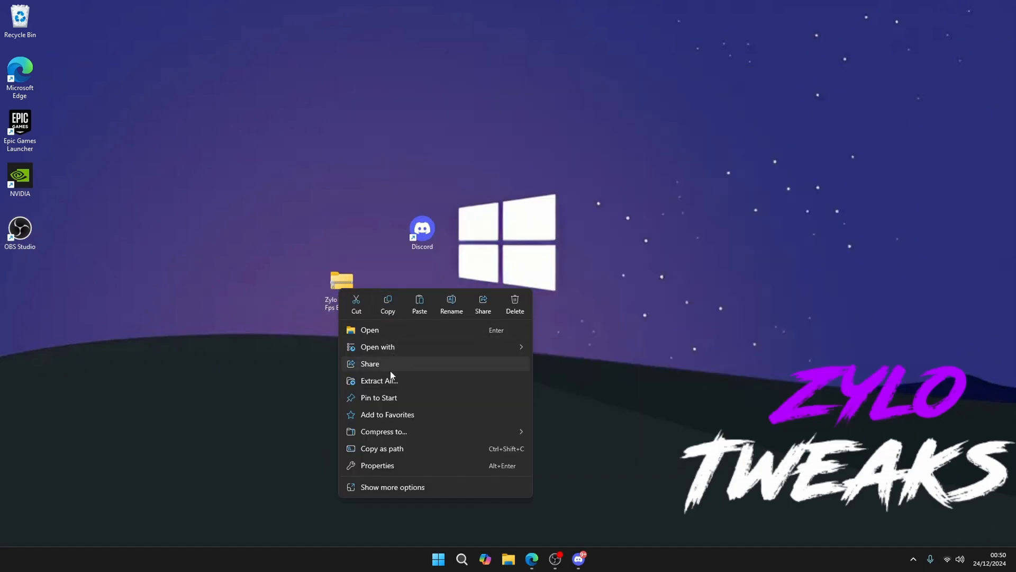
left_click(477, 304)
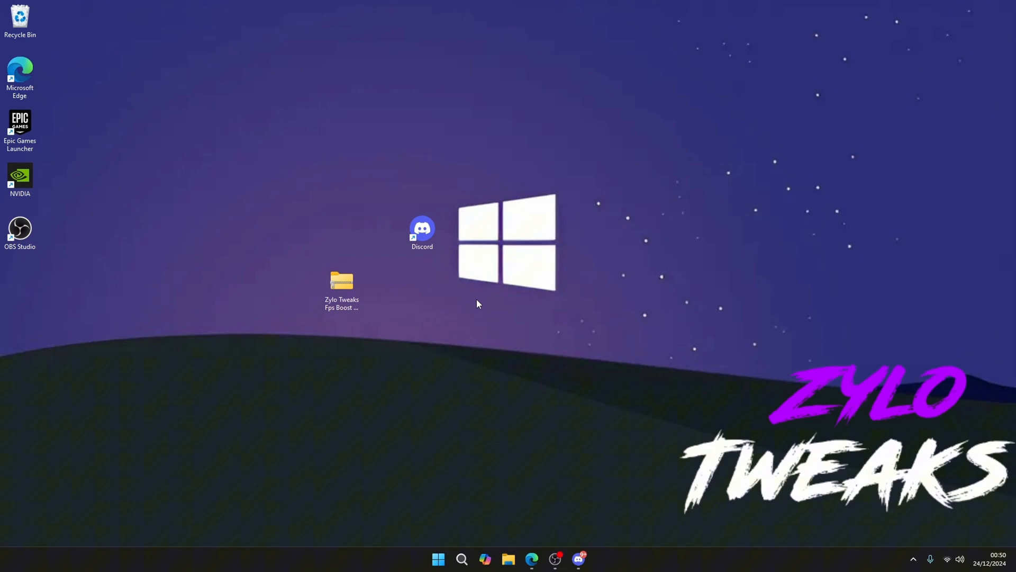
double_click(341, 286)
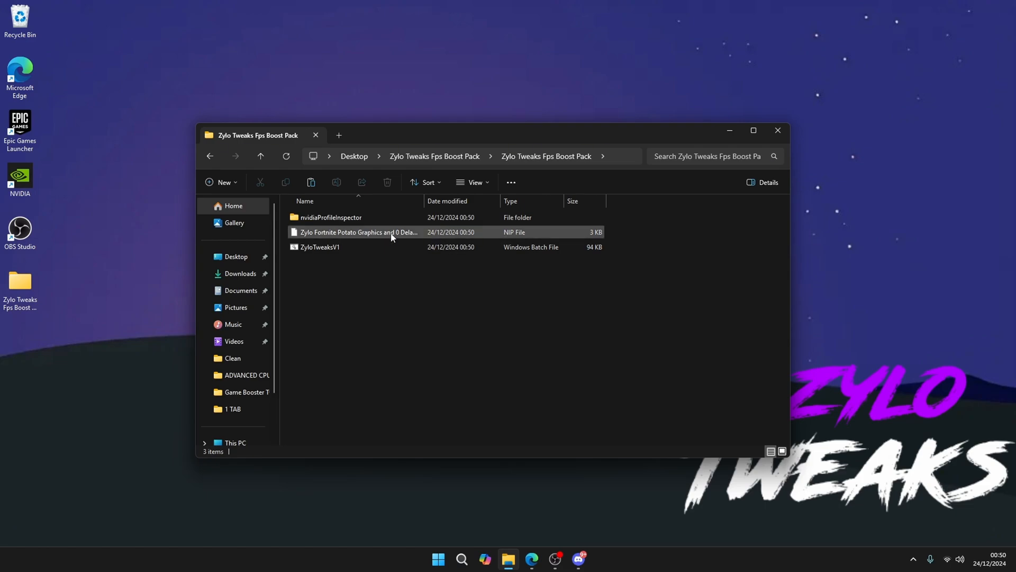
mouse_move(465, 240)
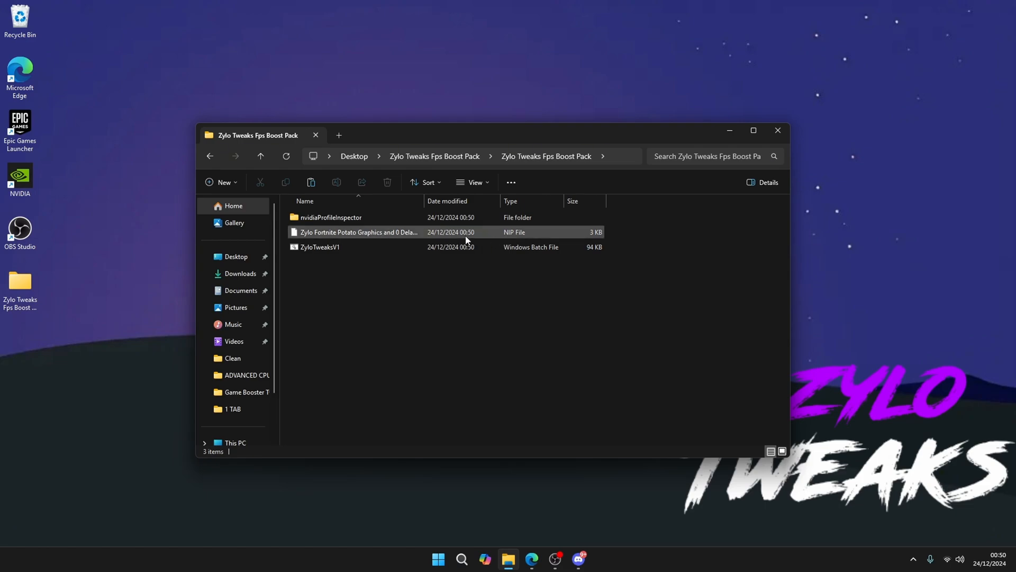
left_click(319, 247)
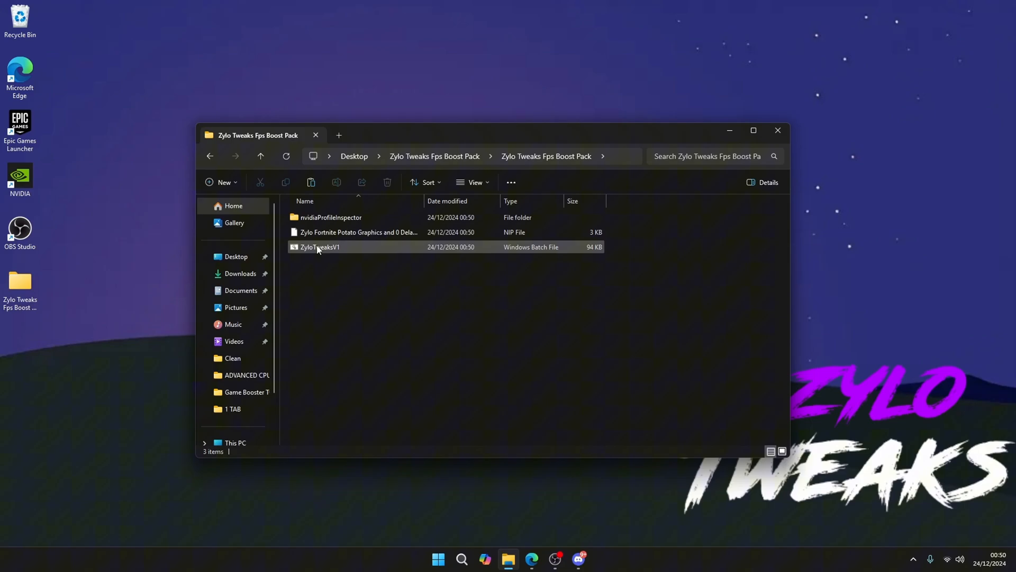
Step: Run the ZyloTweaksV1 batch file as administrator
right_click(320, 247)
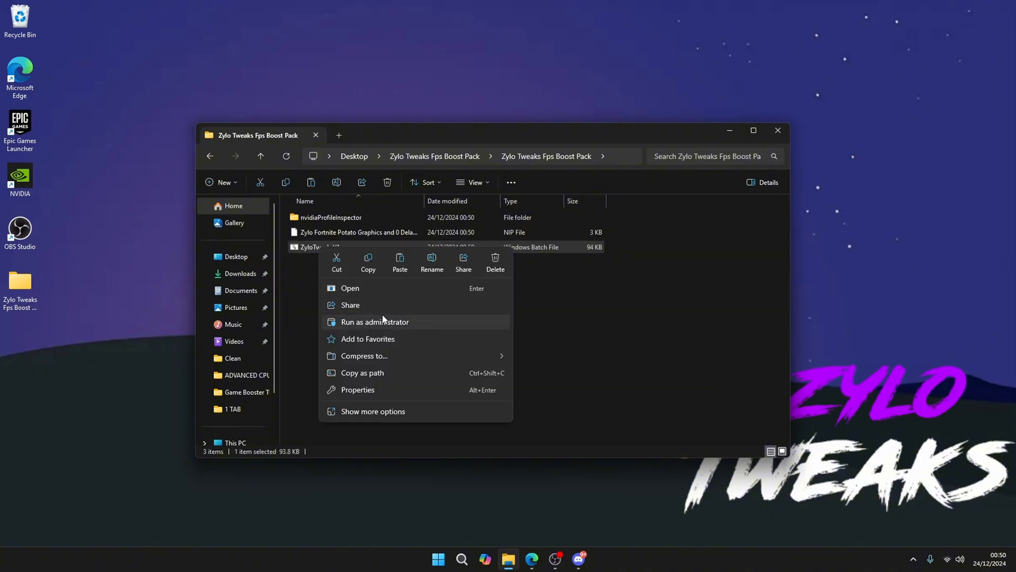
left_click(375, 321)
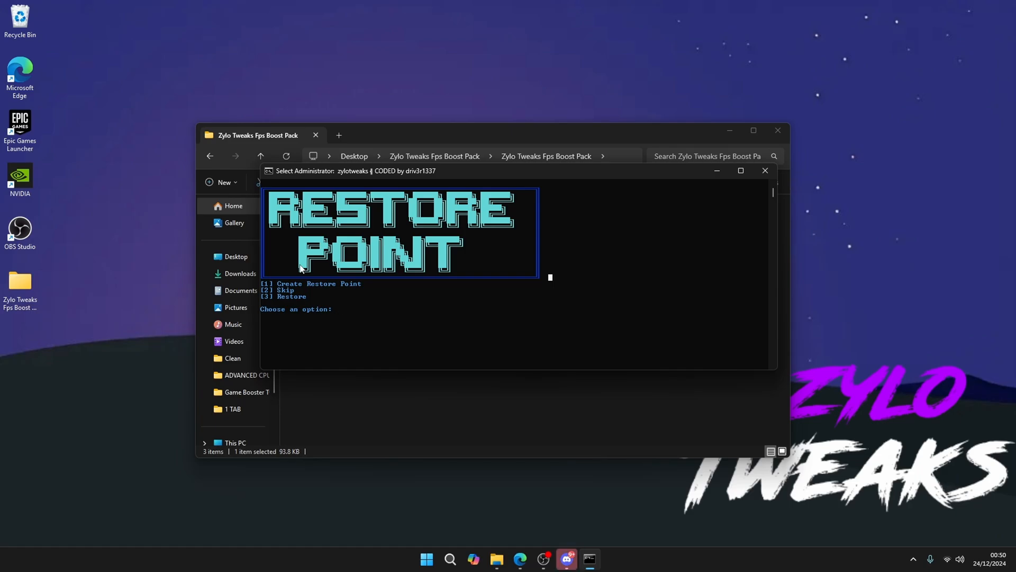
Step: Choose option 2 to skip the restore point, then continue past the high-priority message
type("2")
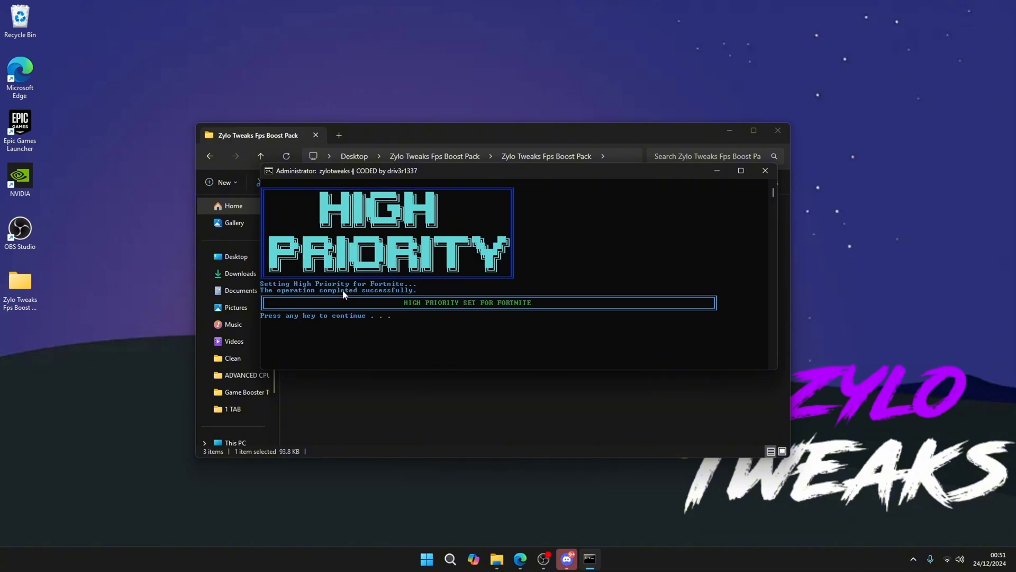
key("enter")
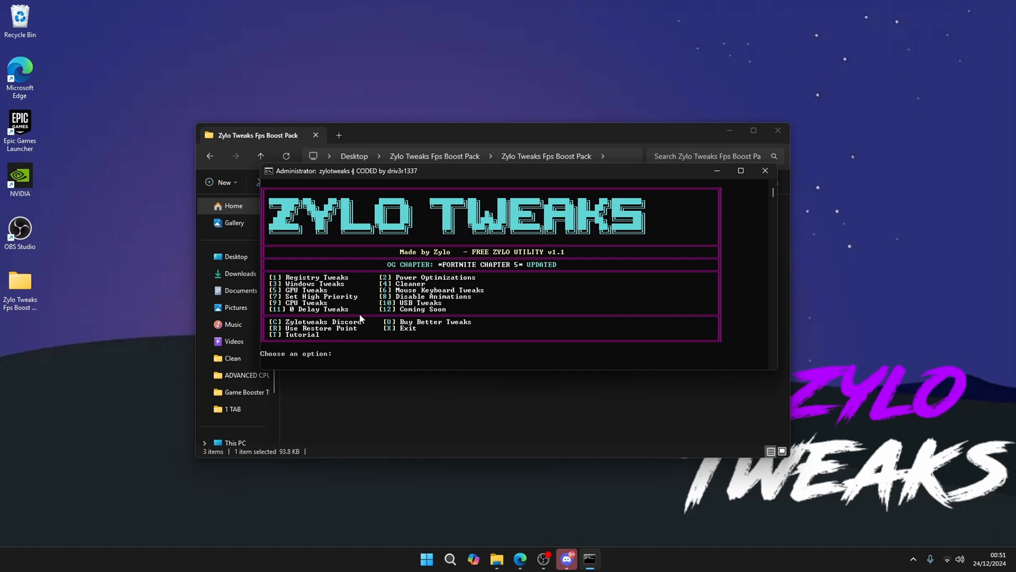
mouse_move(408, 294)
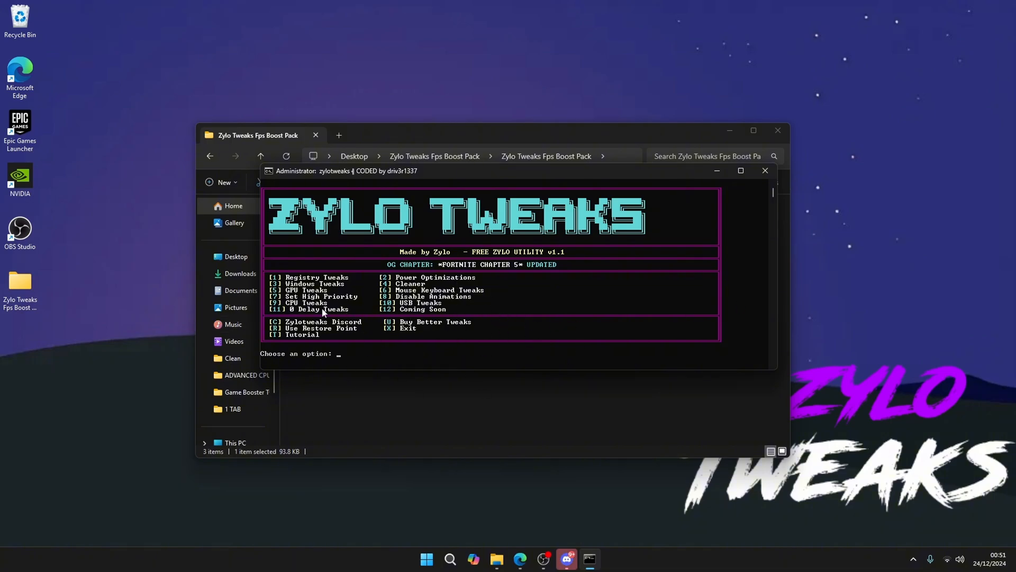
mouse_move(421, 307)
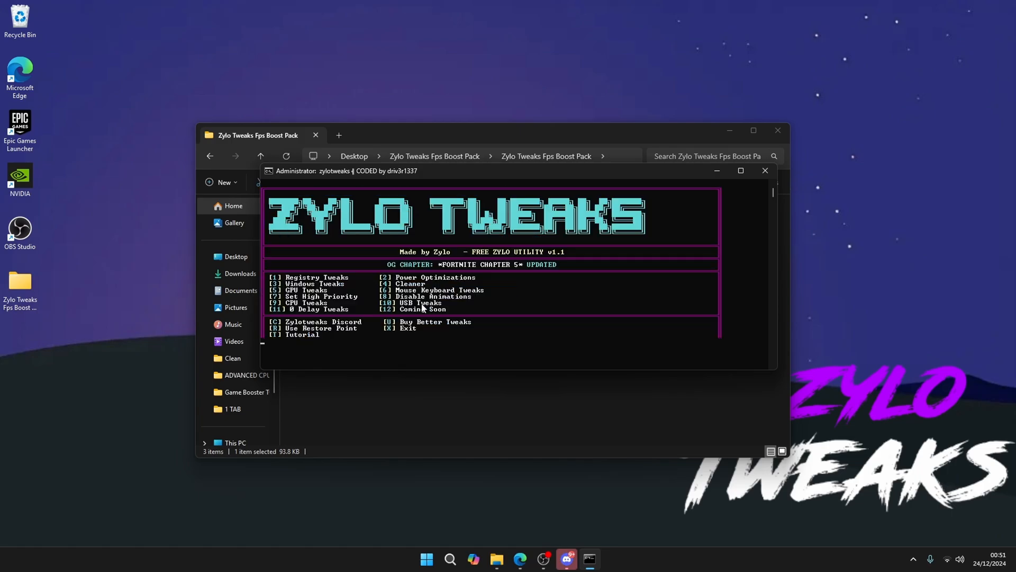
Step: Enter option 11 to run the 0 Delay Tweaks
type("11")
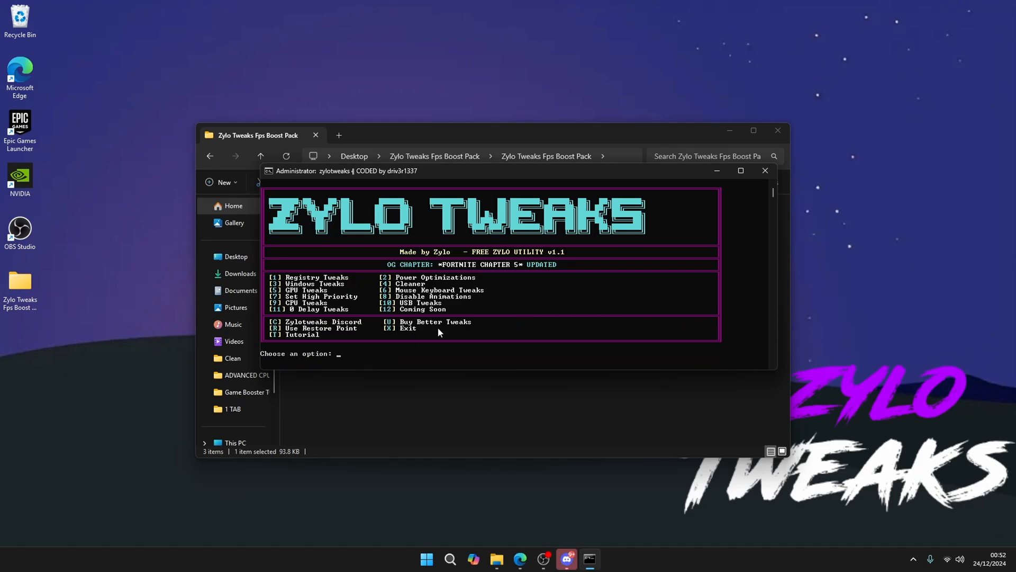
Step: Choose U (Buy Better Tweaks) and scroll zylotweaks.mysellix.io to the Premium and Standard listings
type("u")
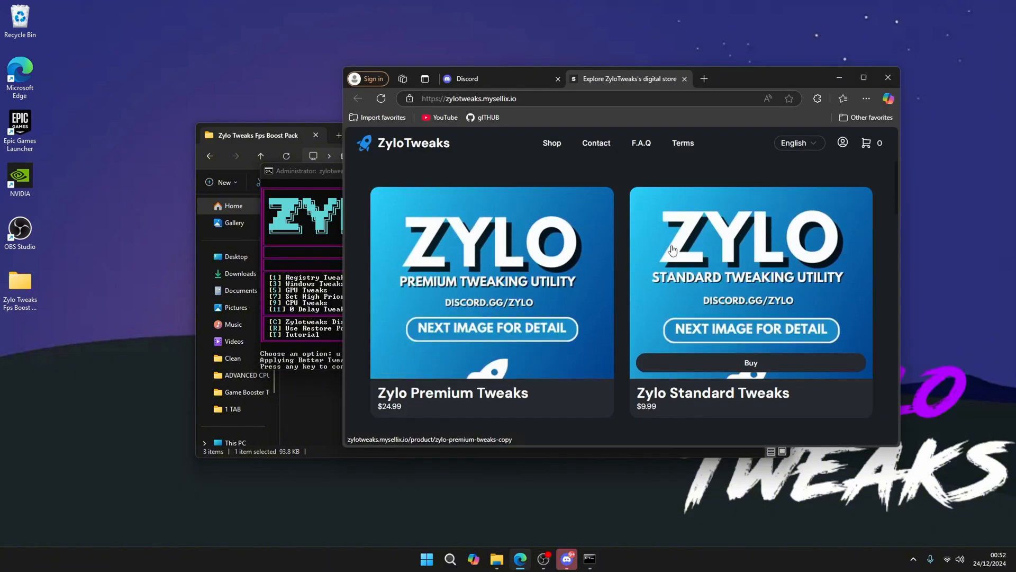
scroll("down", 3)
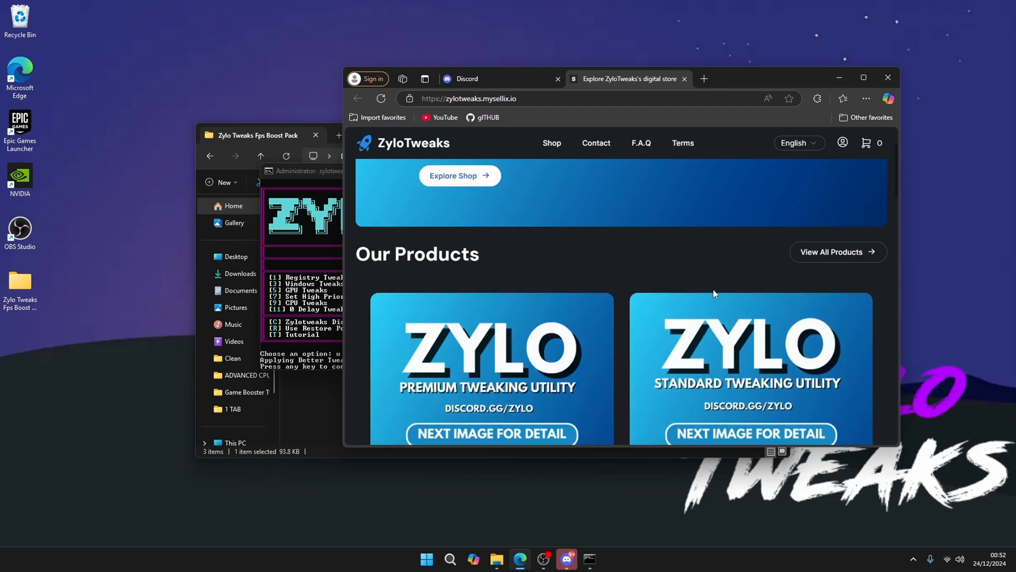
scroll("down", 3)
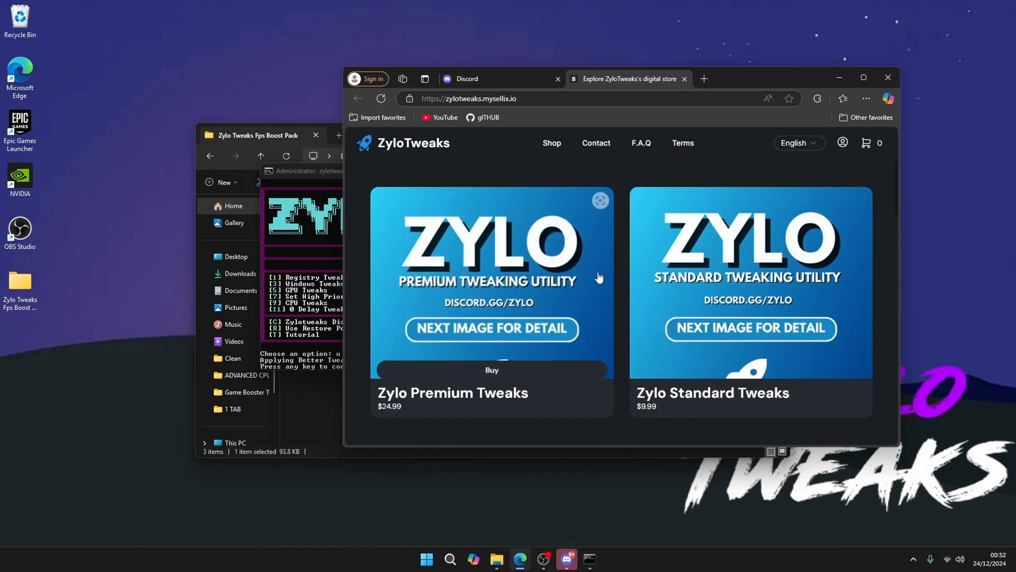